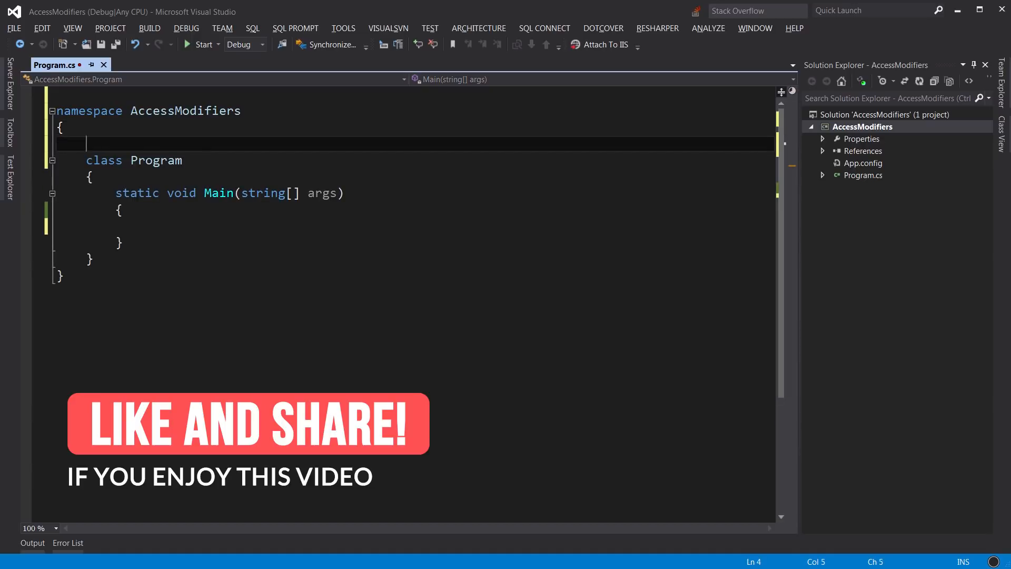
# Declare public class Person with a private DateTime _birthdate field, adding using System.
pyautogui.write('public class Person')
pyautogui.write('{')
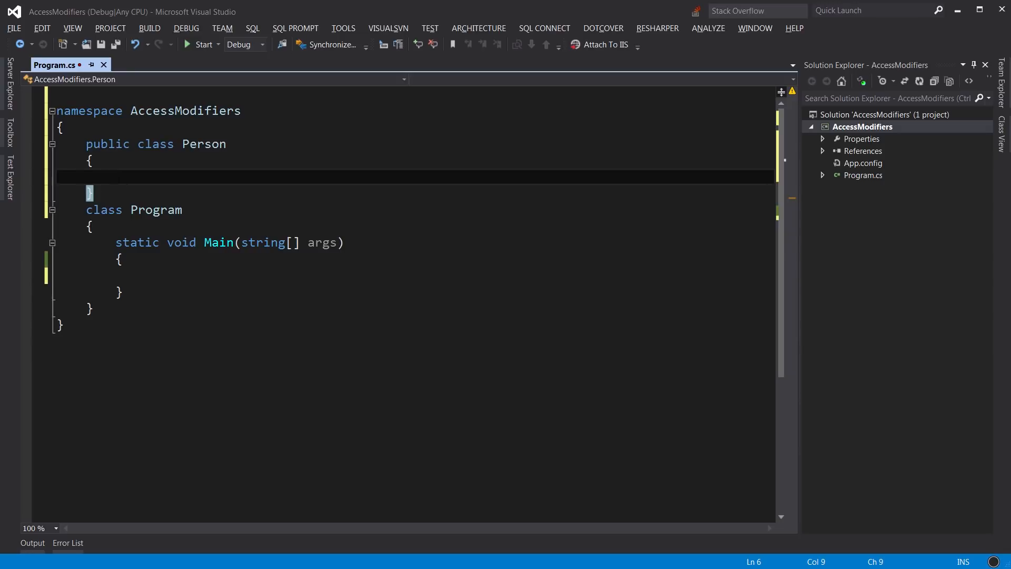
pyautogui.write('private DateTime _birthdate;')
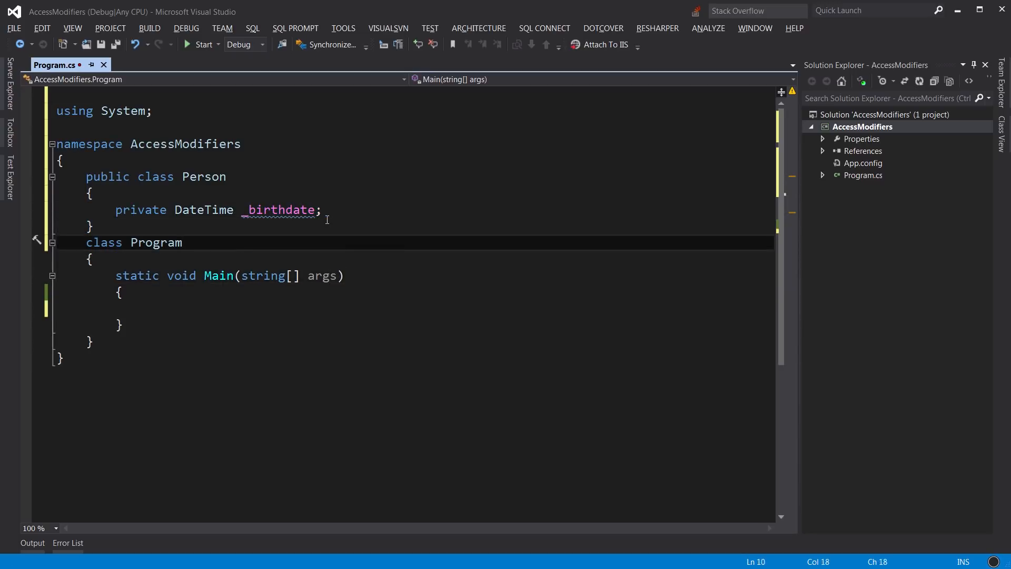
pyautogui.press('enter')
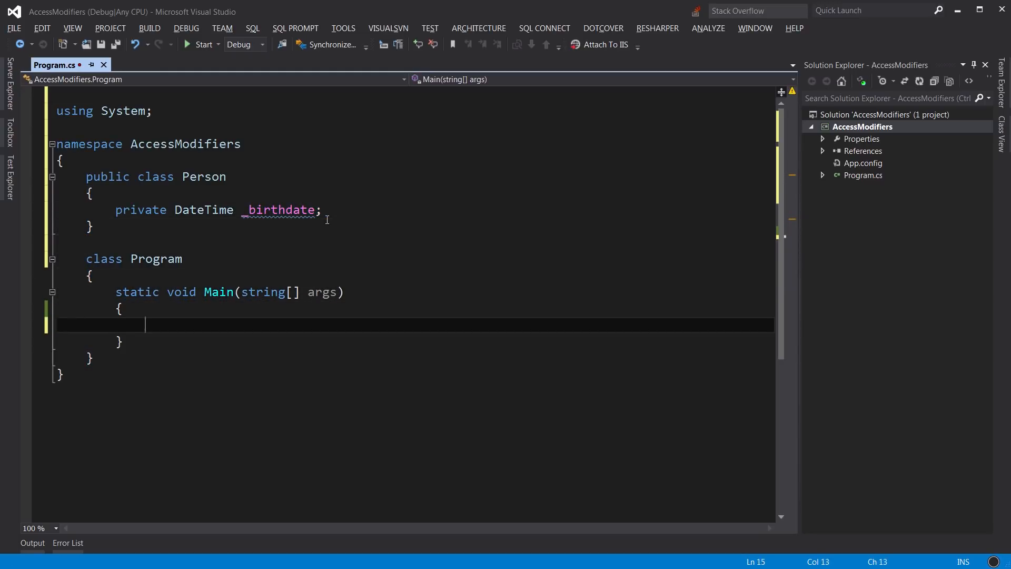
# In Main, declare var person = new Person() and begin a person. member call.
pyautogui.write('var person = new')
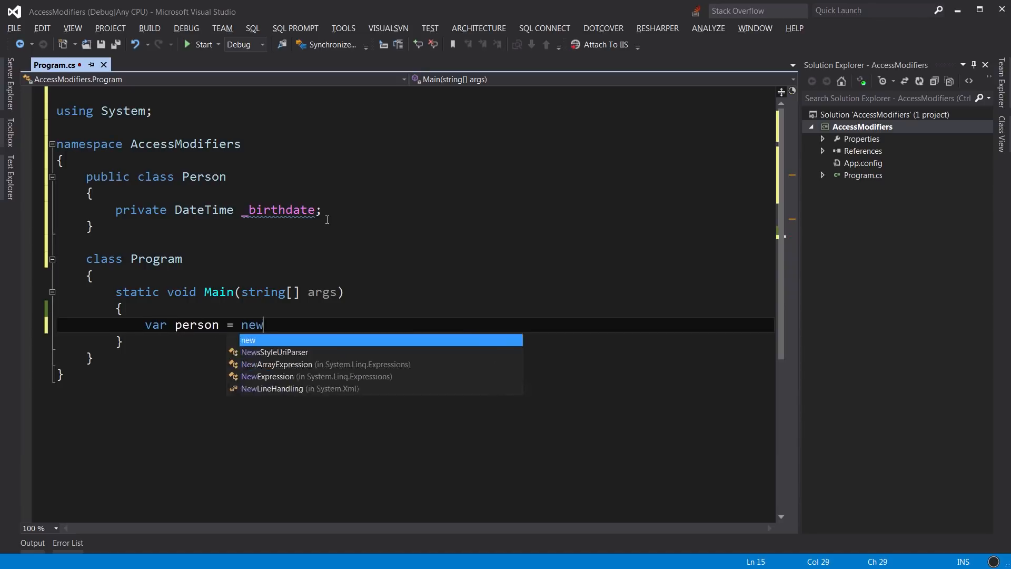
pyautogui.write('Person();')
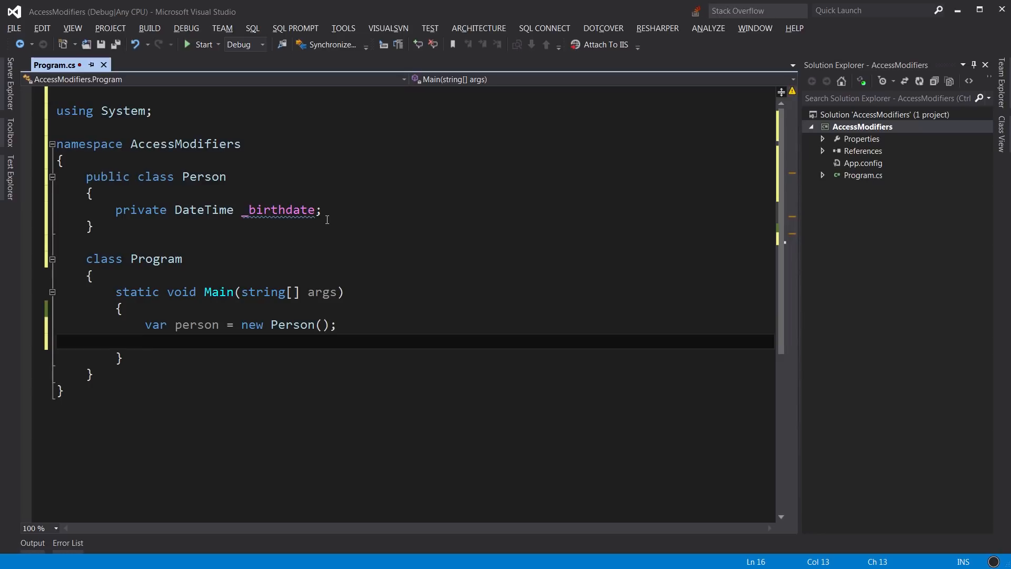
pyautogui.write('person.')
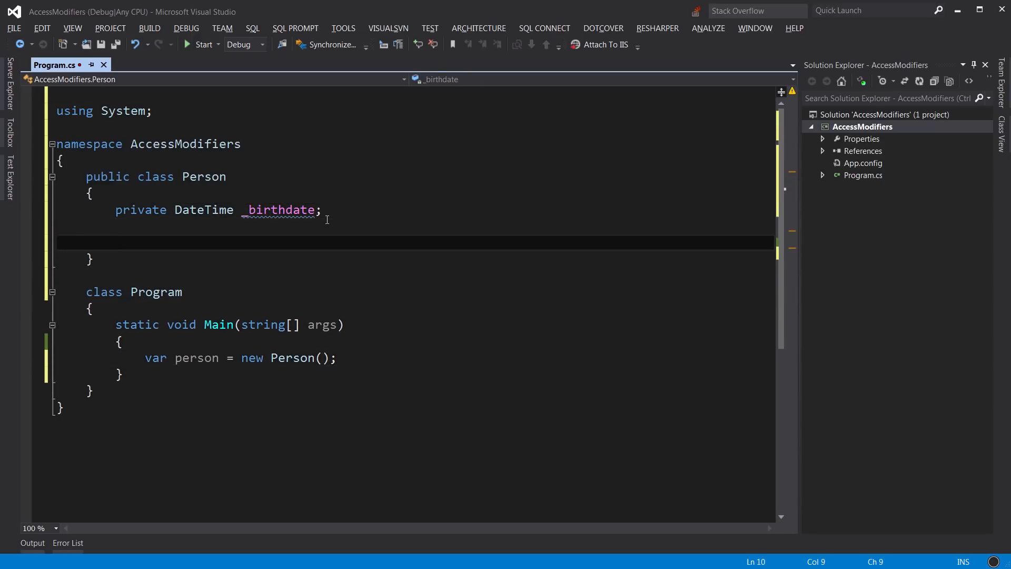
# Declare the method signature public void SetBirthdate(DateTime birthdate).
pyautogui.write('public void S')
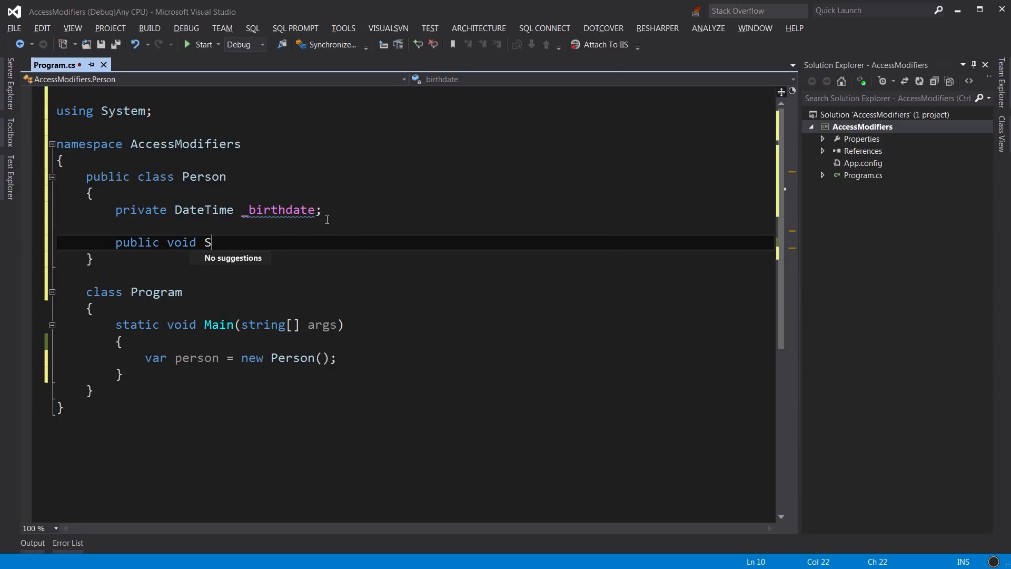
pyautogui.write('etBirthdate(')
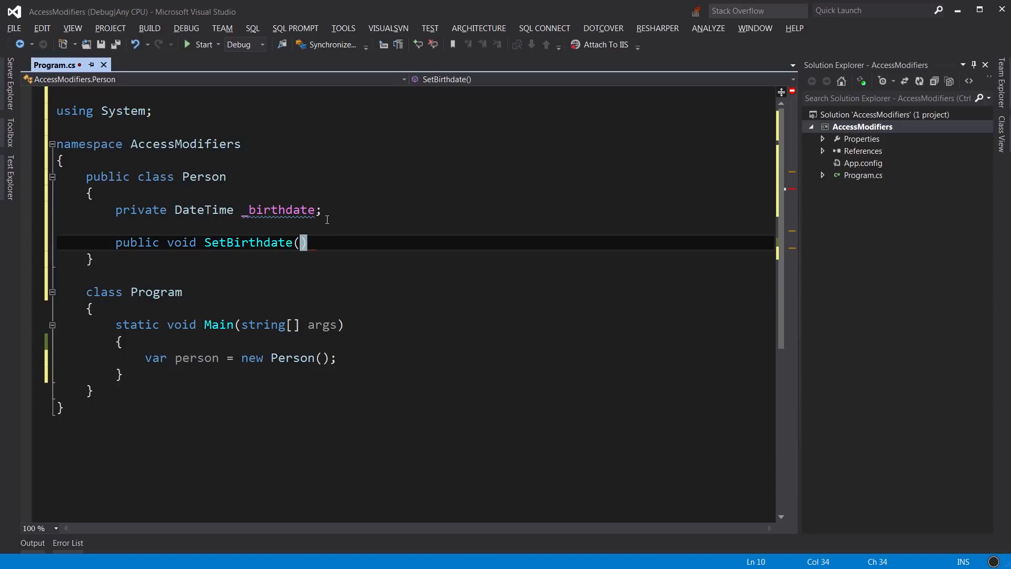
pyautogui.write('DateTime')
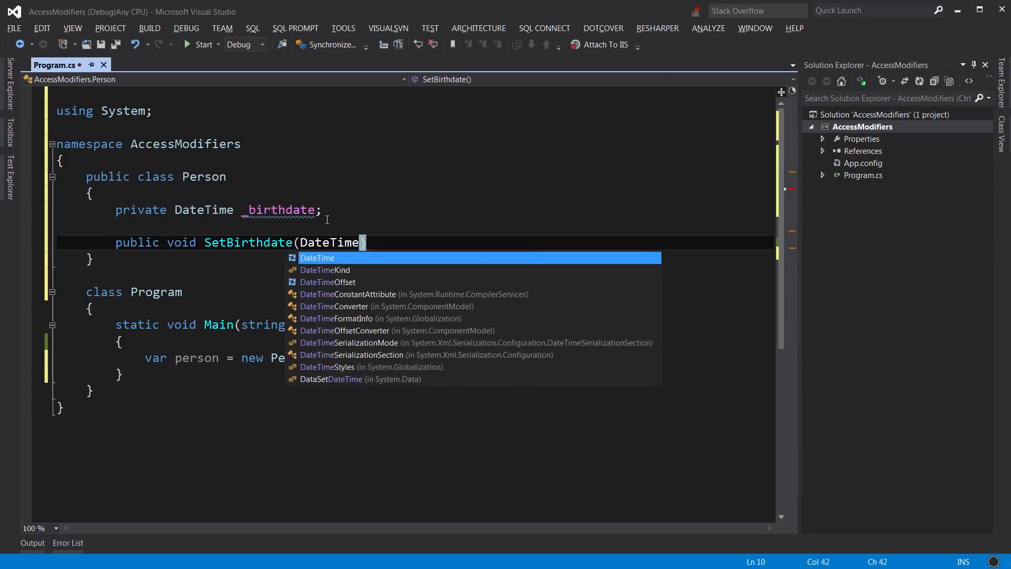
pyautogui.write('birthdate')
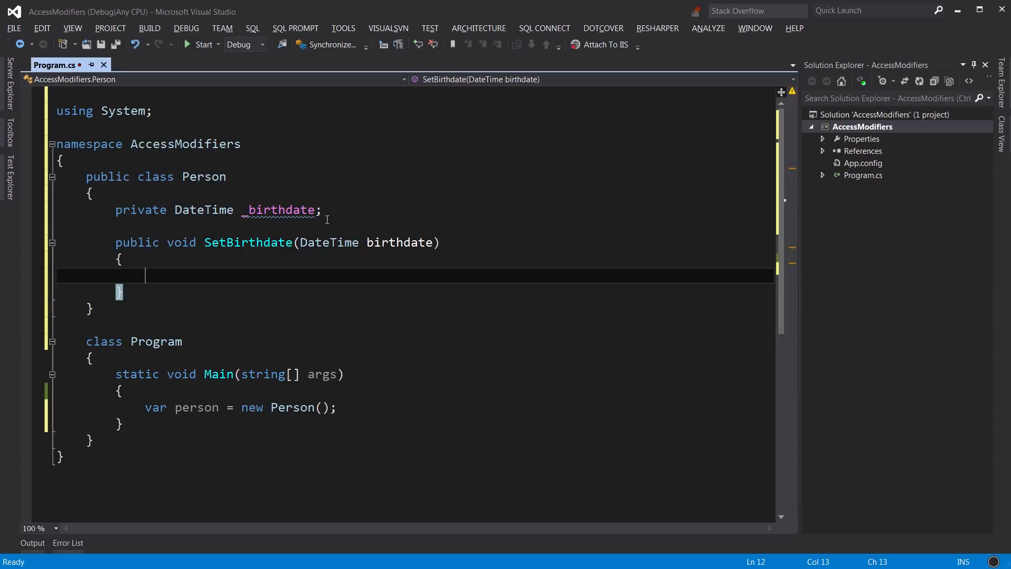
# Assign _birthdate = birthdate inside SetBirthdate and start the next public member.
pyautogui.write('_birthdate')
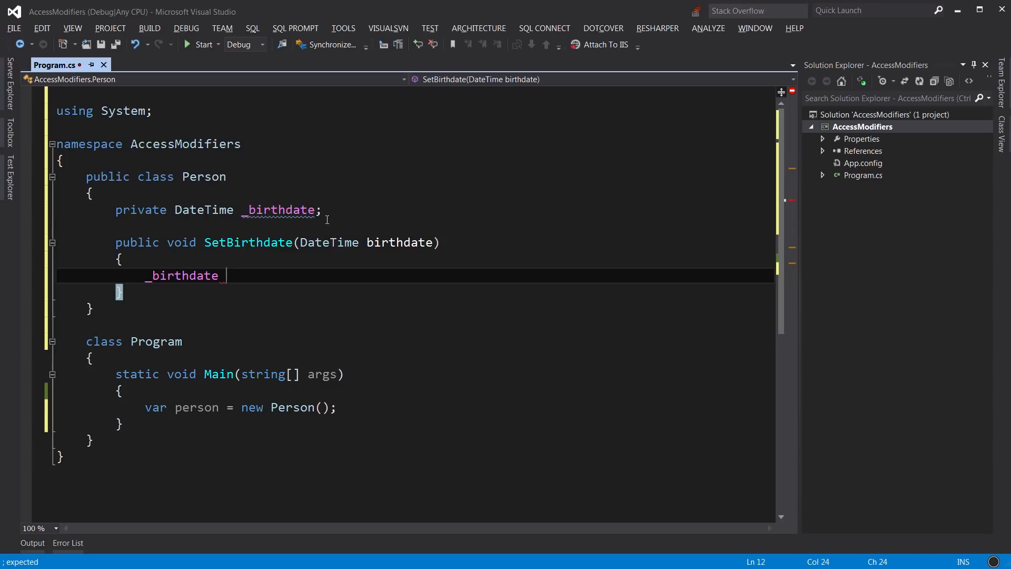
pyautogui.write('= birthdate;')
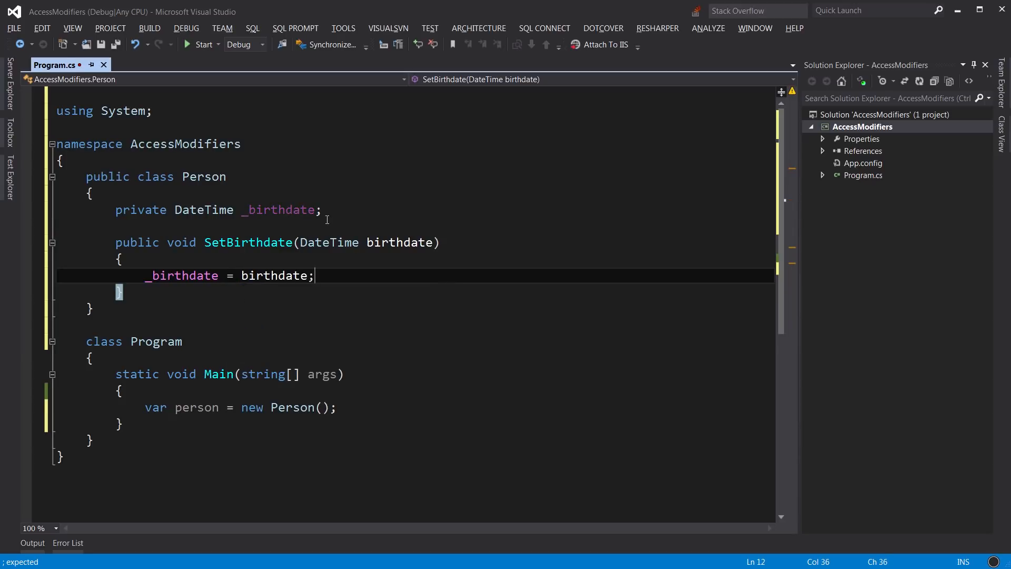
pyautogui.write('pb')
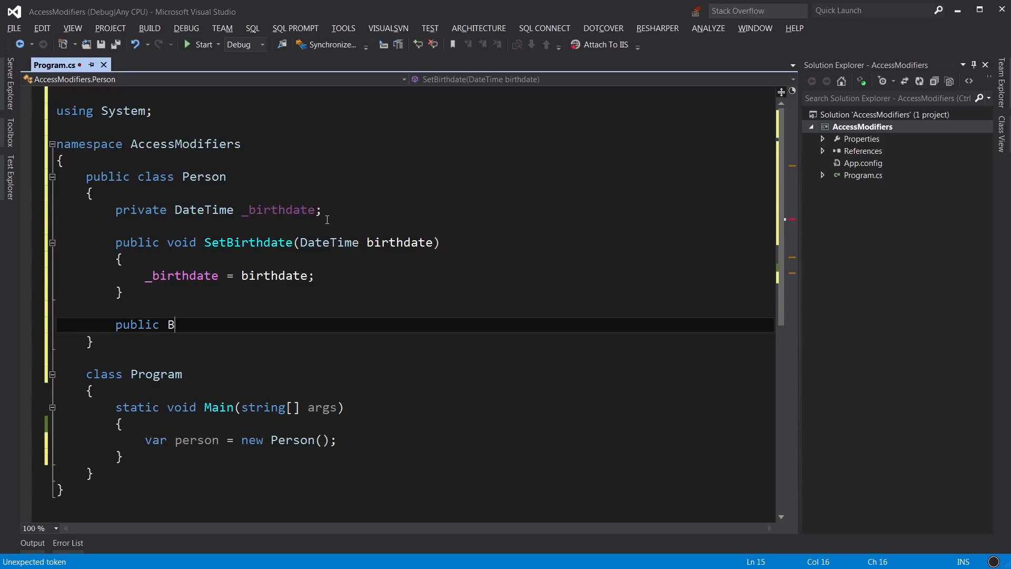
# Write public DateTime GetBirthdate() returning _birthdate, accepting IntelliSense for the field.
pyautogui.write('ateTime')
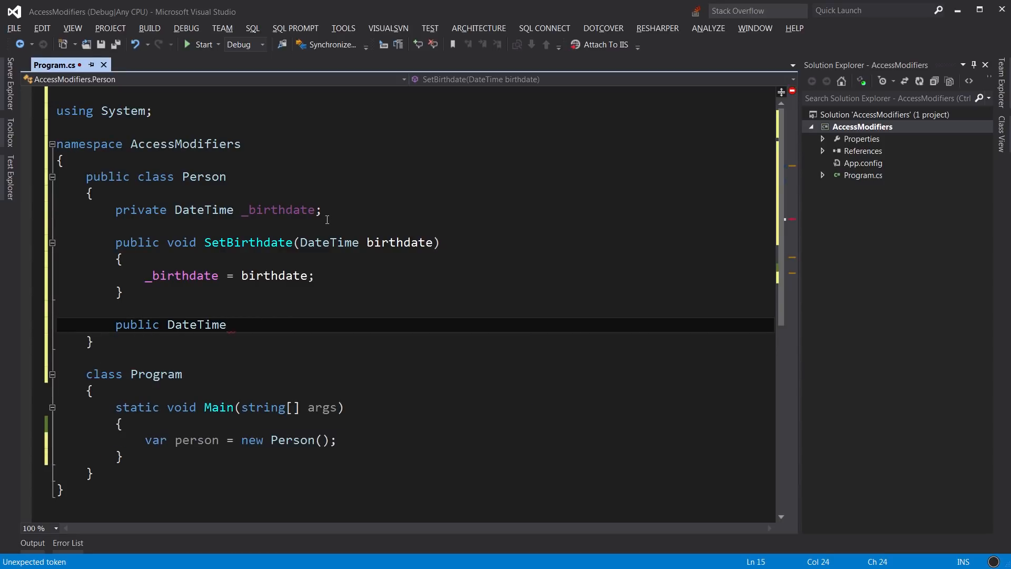
pyautogui.write('Ge')
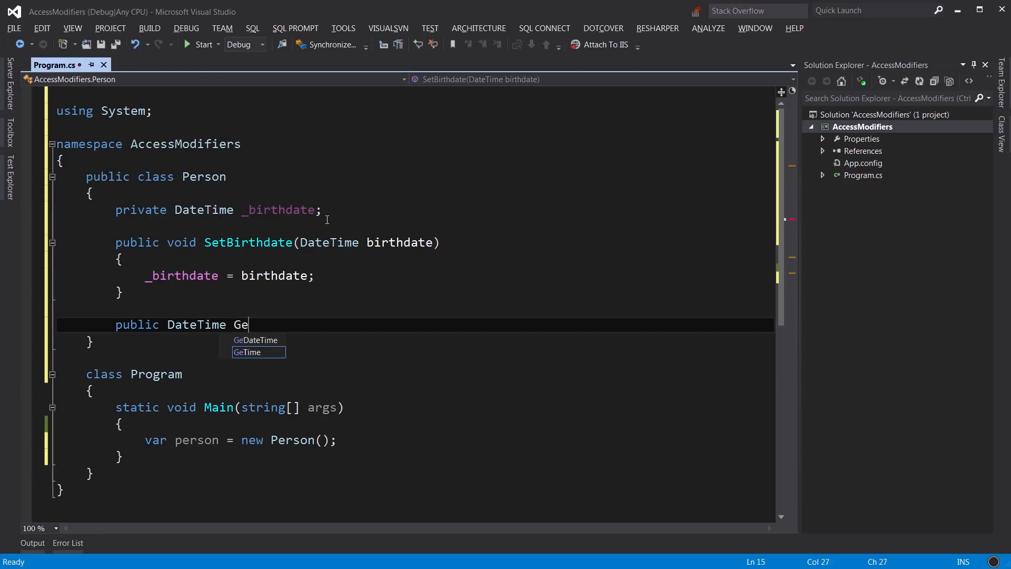
pyautogui.write('tBirthdate()')
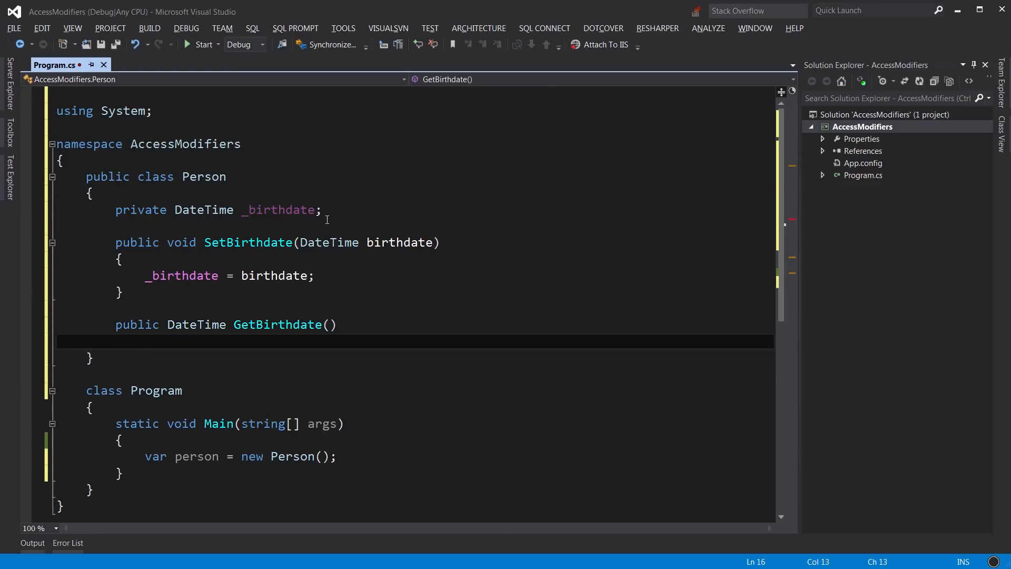
pyautogui.write('ret')
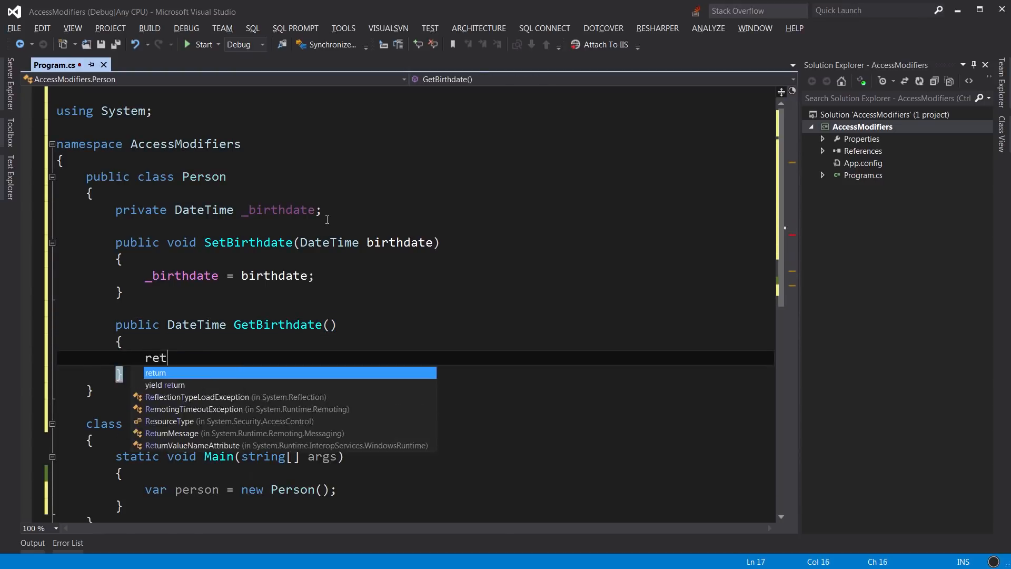
pyautogui.write('urn _b')
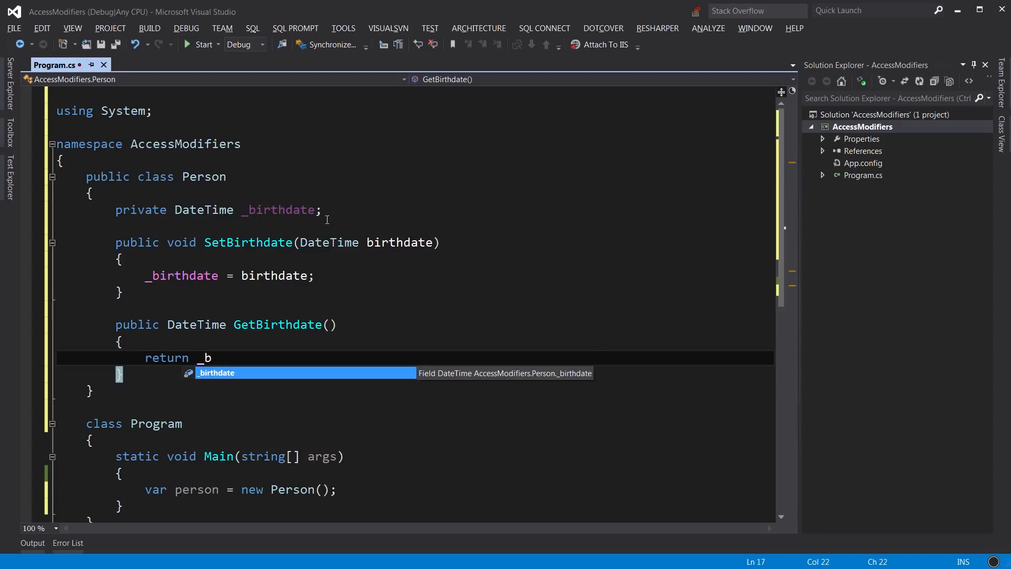
pyautogui.press('Tab')
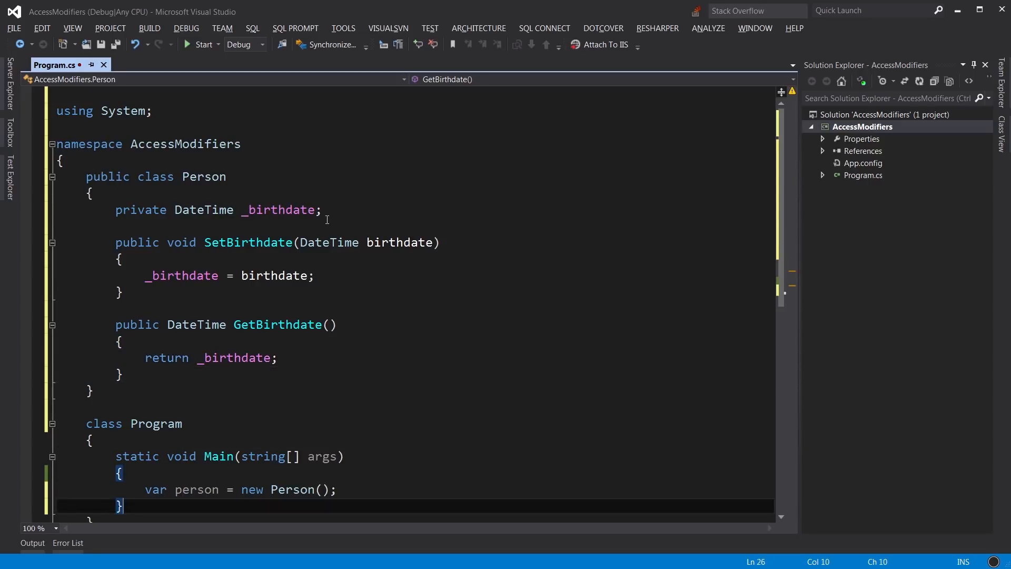
# Call person.SetBirthdate(new DateTime(1982, 1, 1)) in Main.
pyautogui.write('pe')
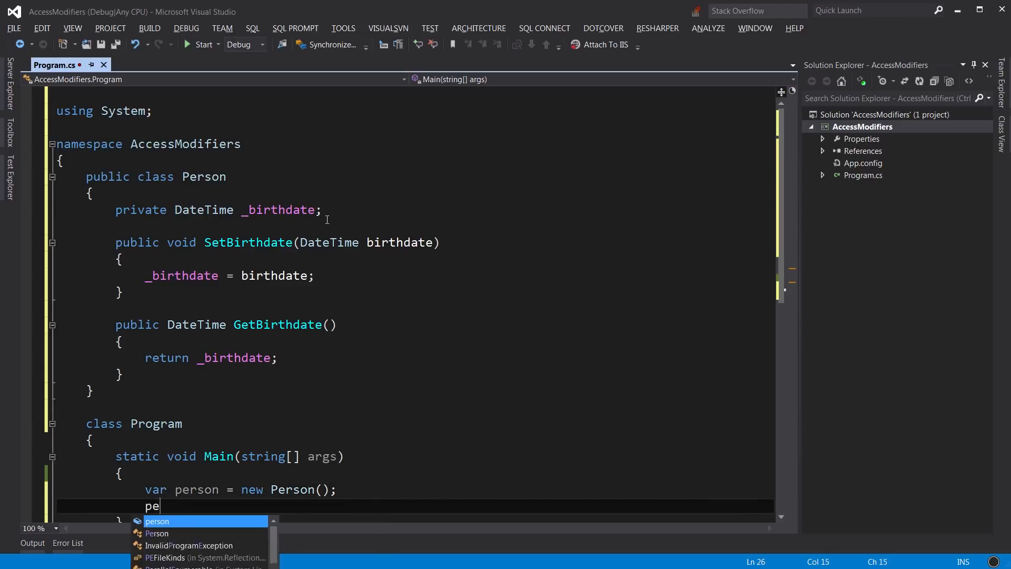
pyautogui.write('rson.SetBirthdate();')
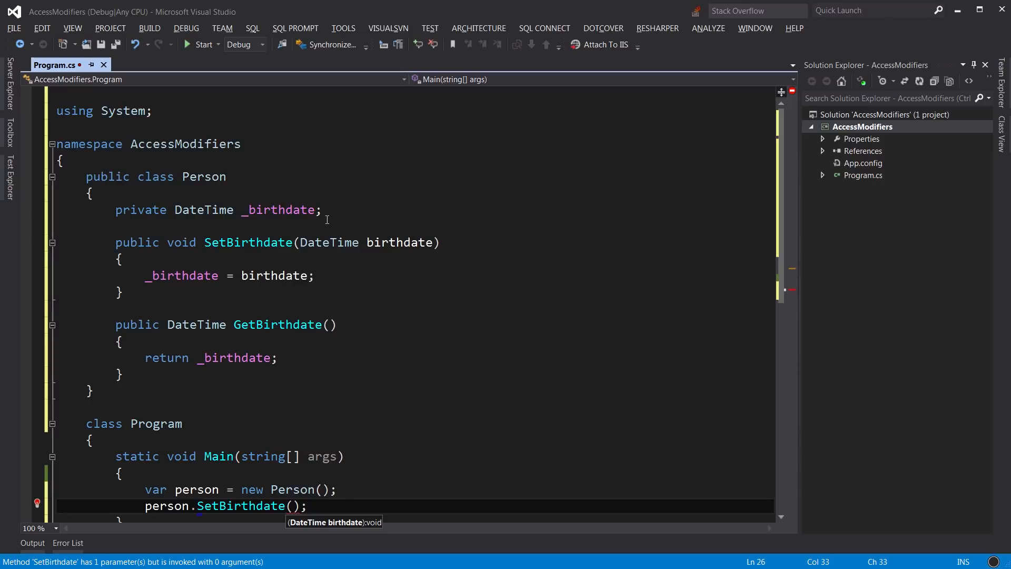
pyautogui.write('new DateTime(')
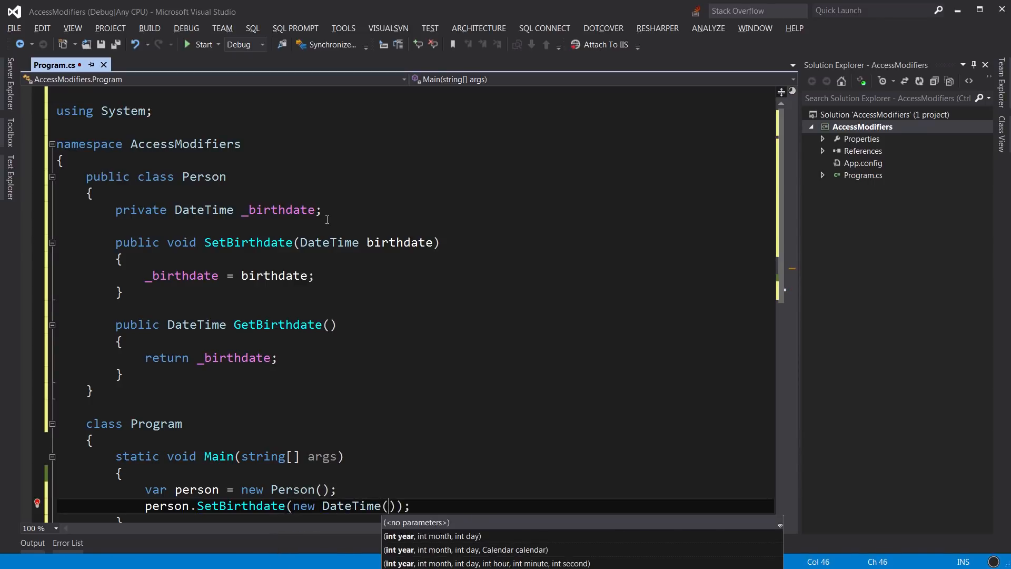
pyautogui.write('1982, 1, 1')
pyautogui.write('Console.WriteLine();')
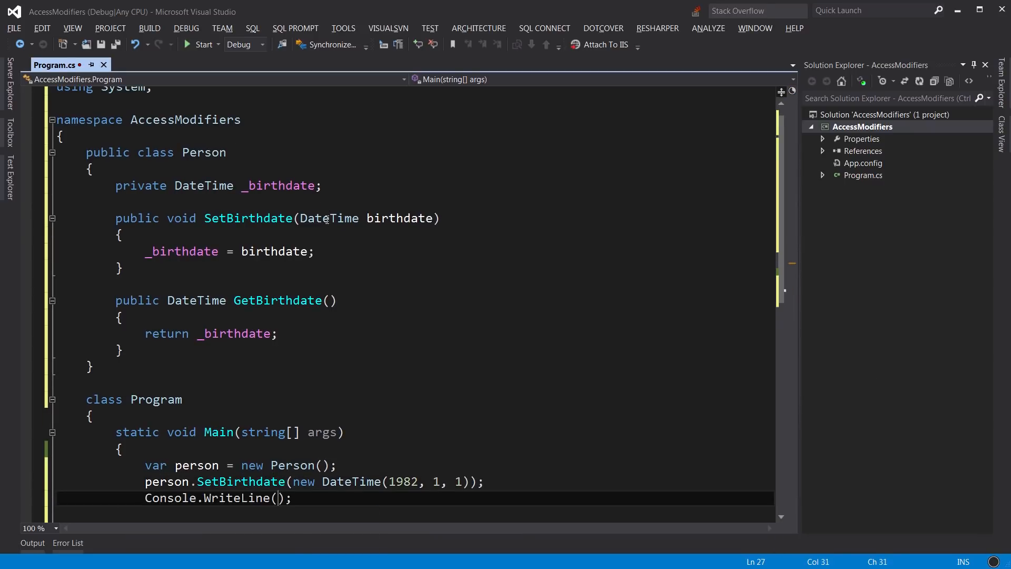
# Print person.GetBirthdate() with Console.WriteLine and build the solution successfully.
pyautogui.write('person.GetBirthdate(')
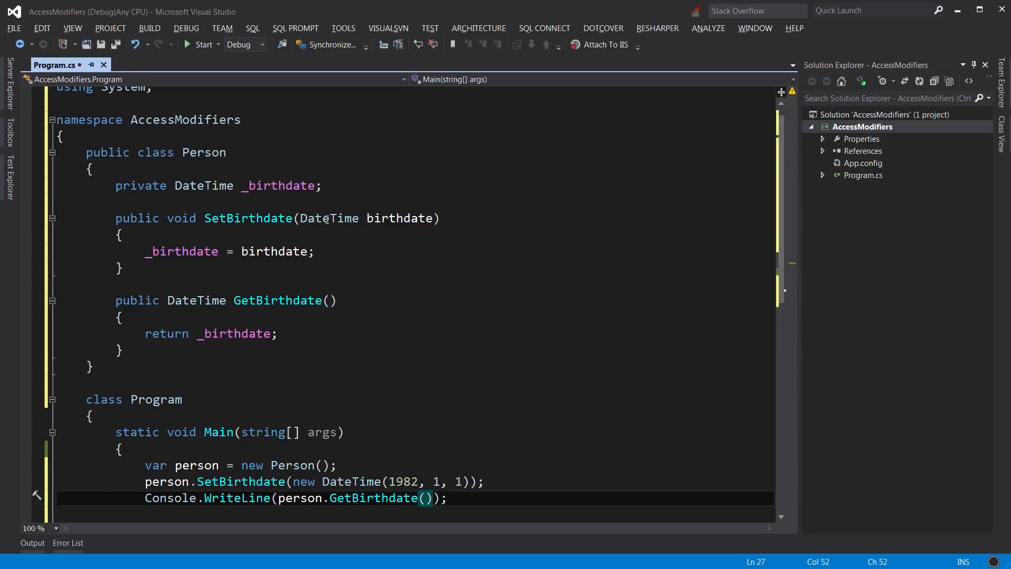
pyautogui.click(196, 44)
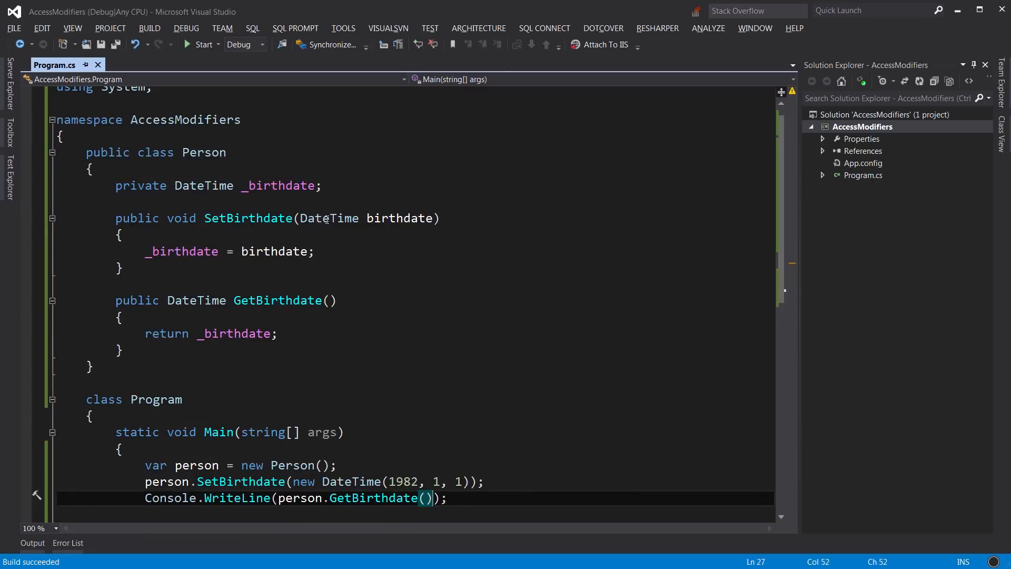
pyautogui.doubleClick(277, 186)
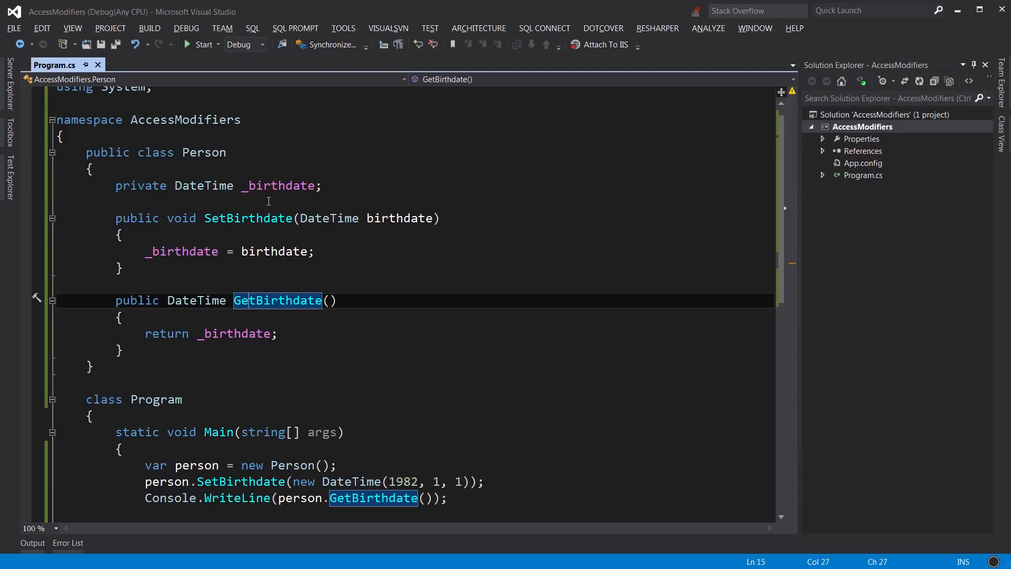
pyautogui.moveTo(352, 176)
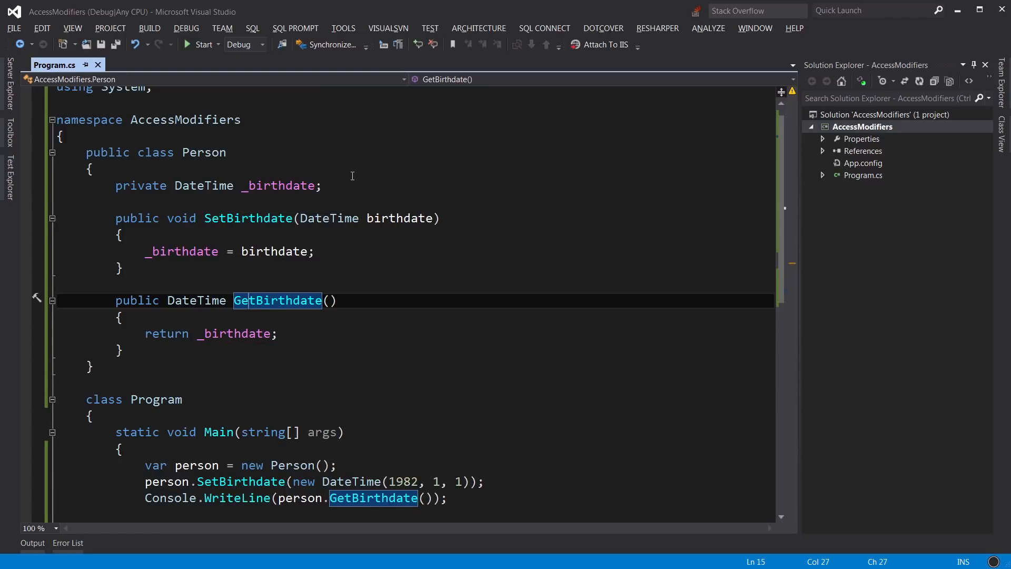